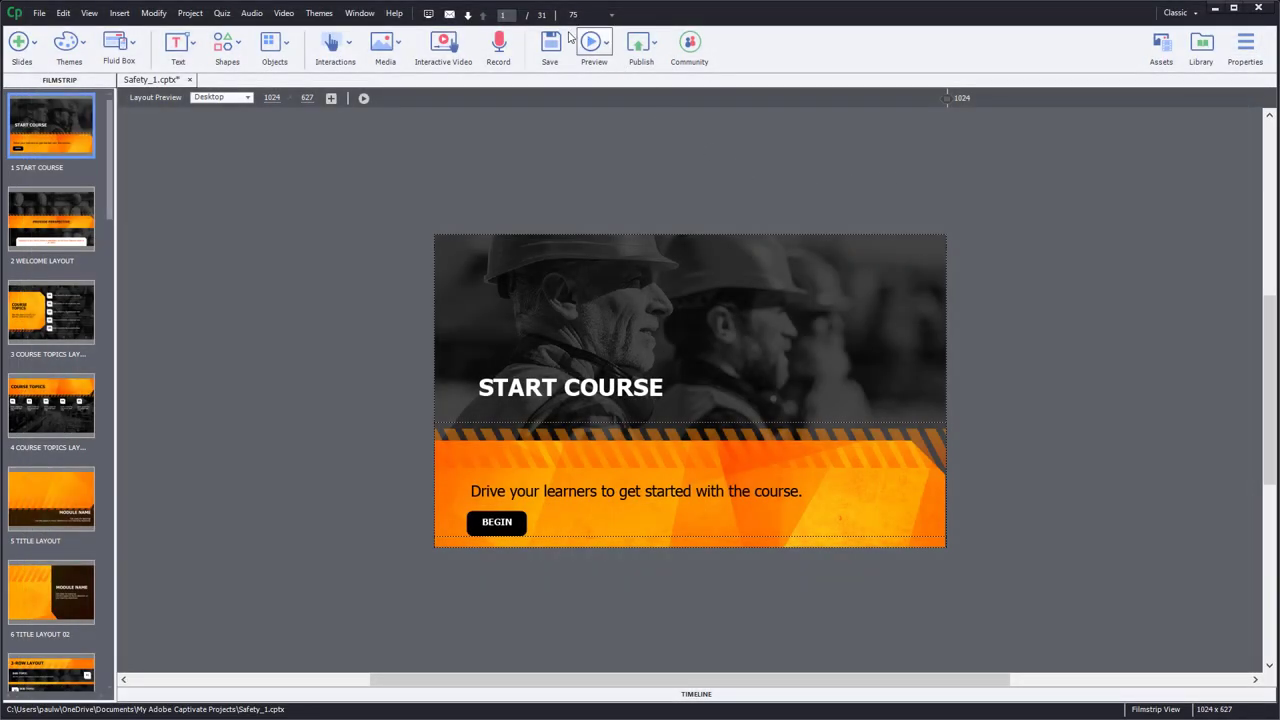
- Preview the course as HTML5 in Chrome, where the 1024x627 stage sits boxed in
left_click(594, 42)
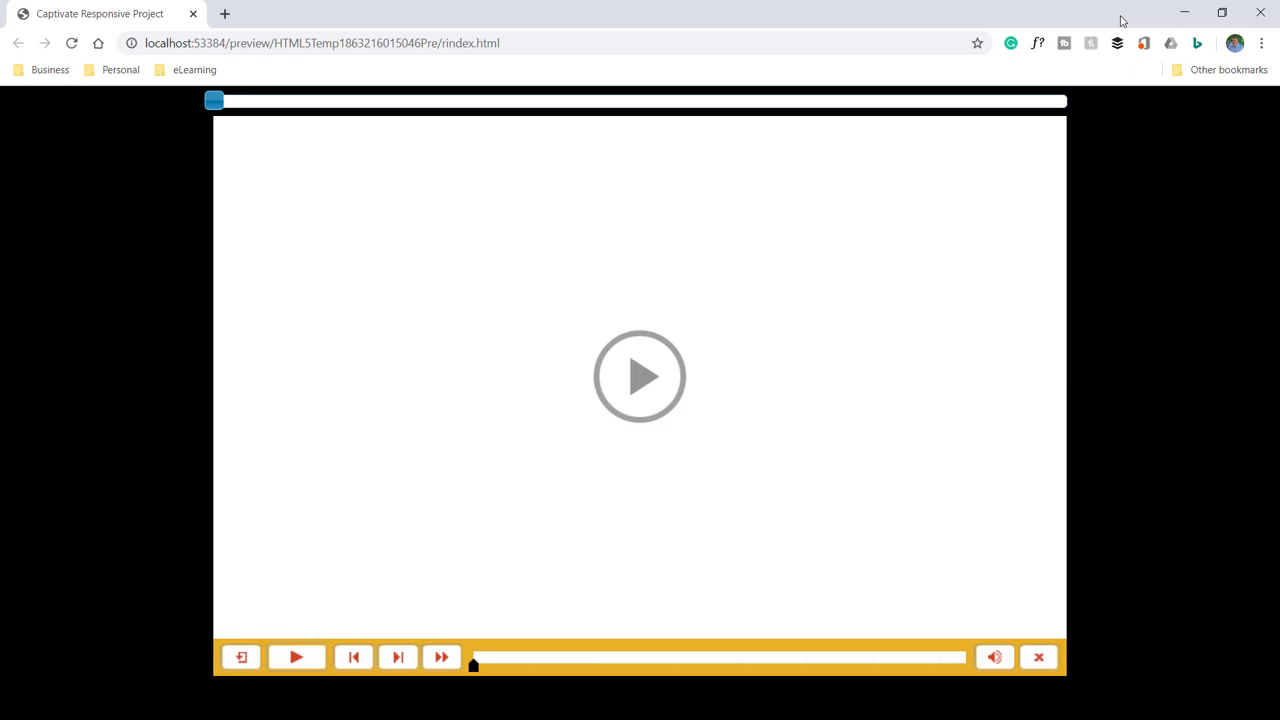
mouse_move(680, 184)
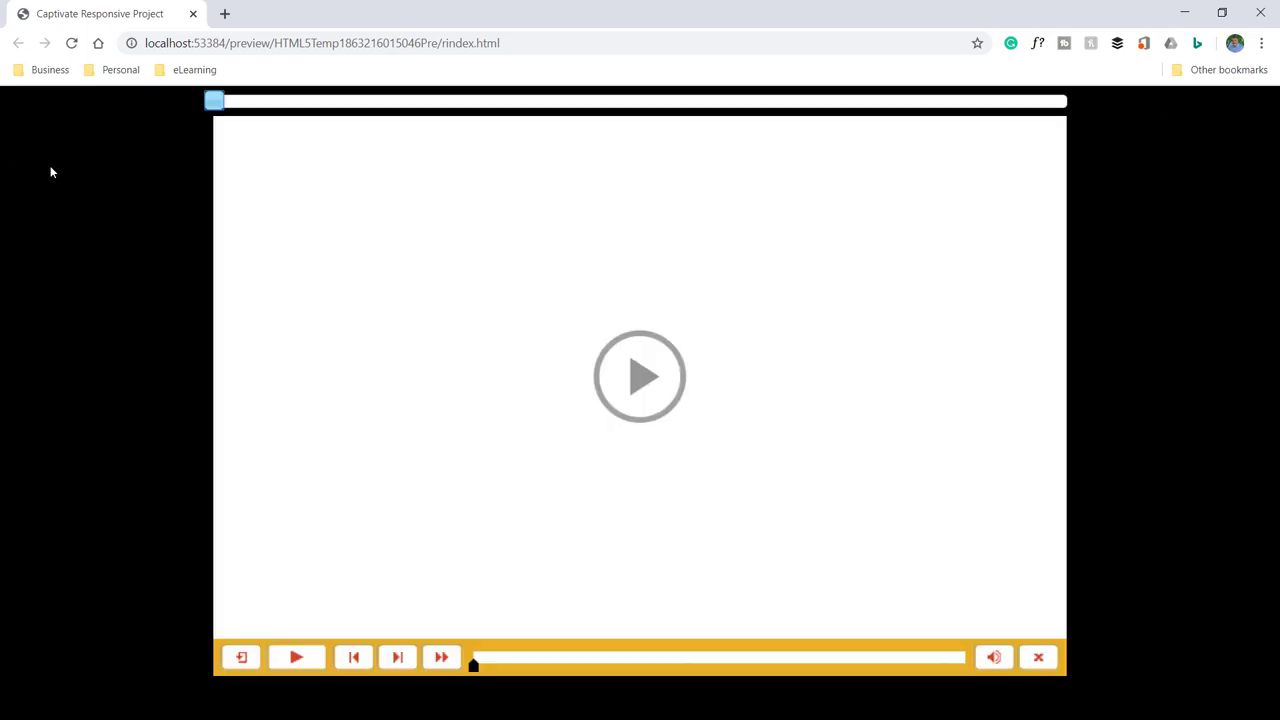
mouse_move(24, 236)
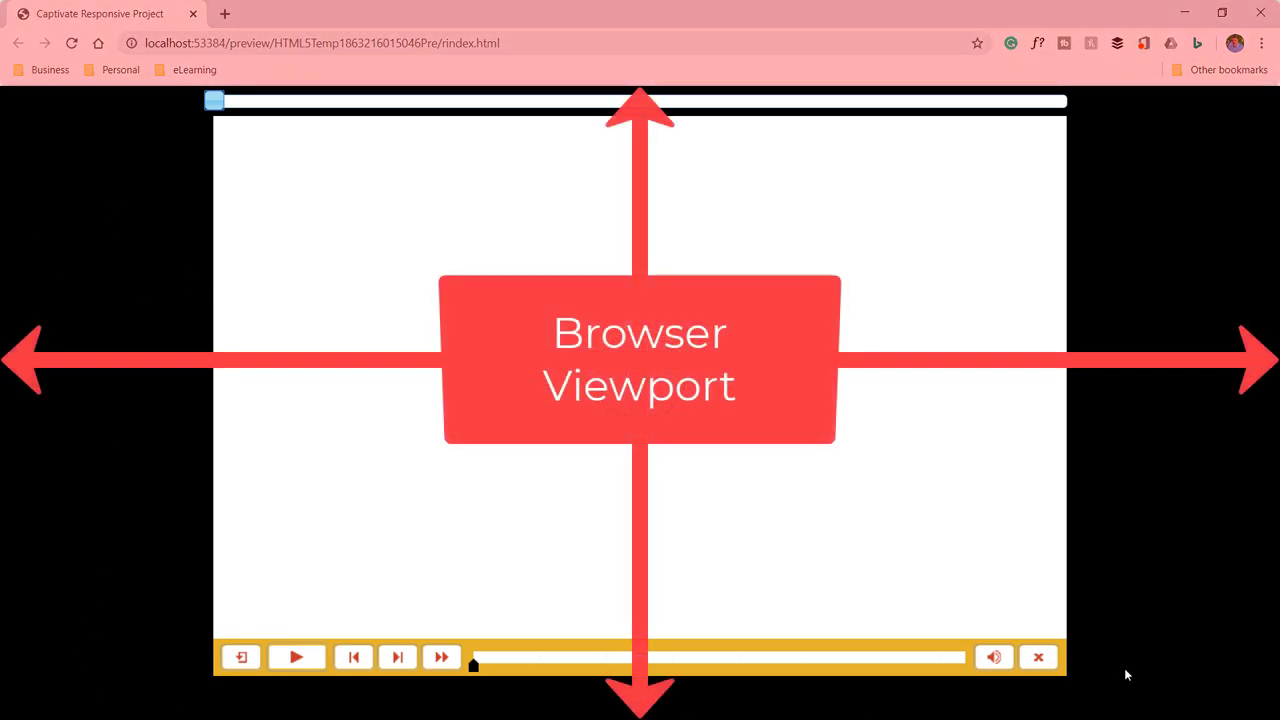
mouse_move(1180, 144)
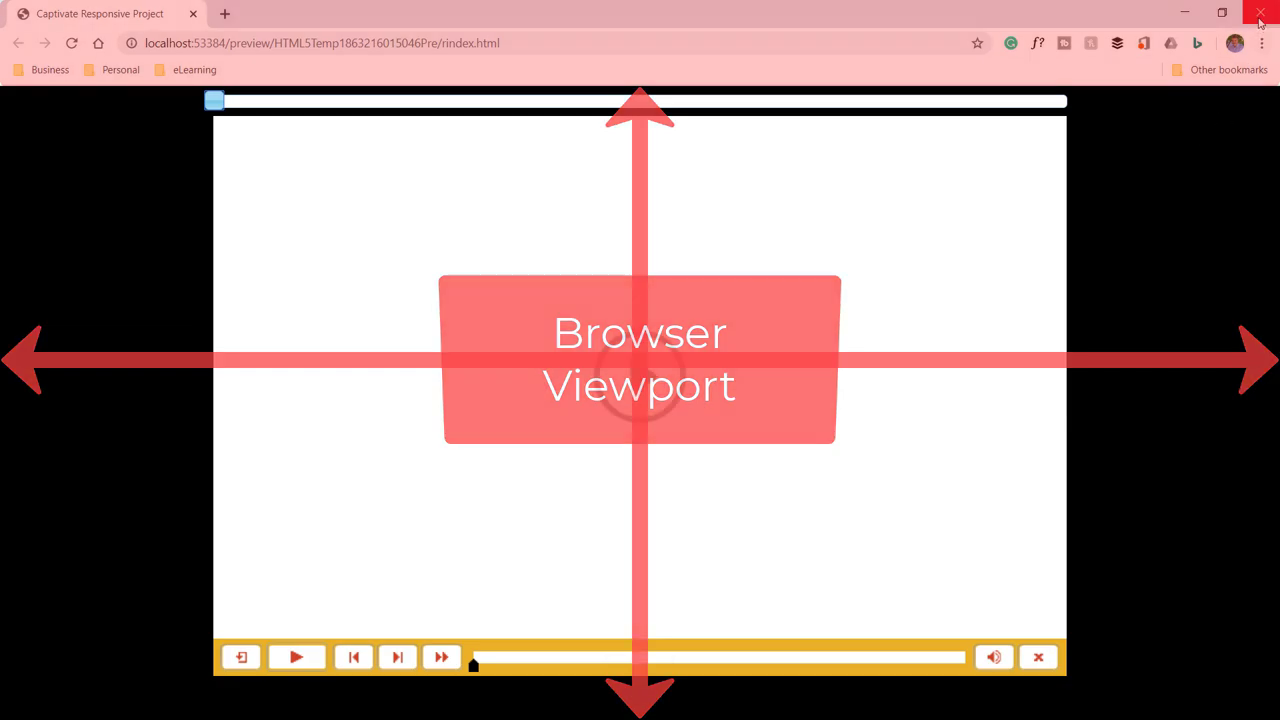
- Close the Chrome preview and restore the Layout Preview to Desktop 1024 x 627
left_click(1260, 12)
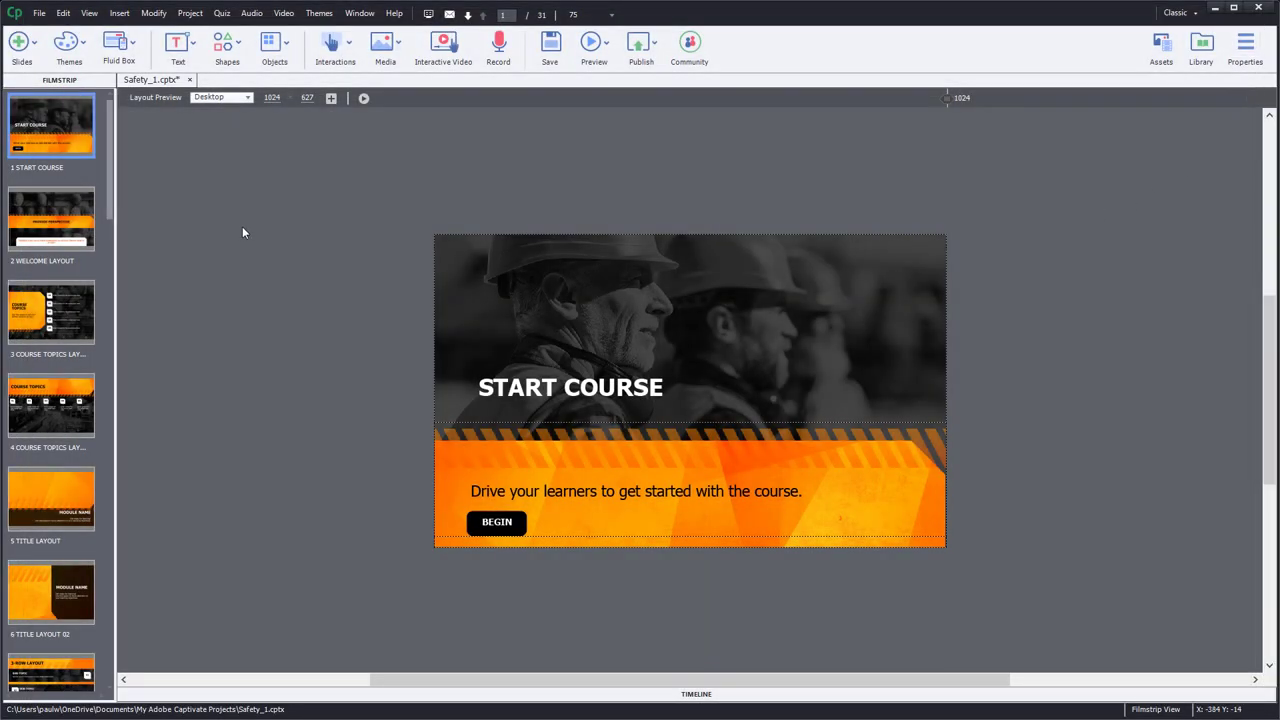
mouse_move(278, 180)
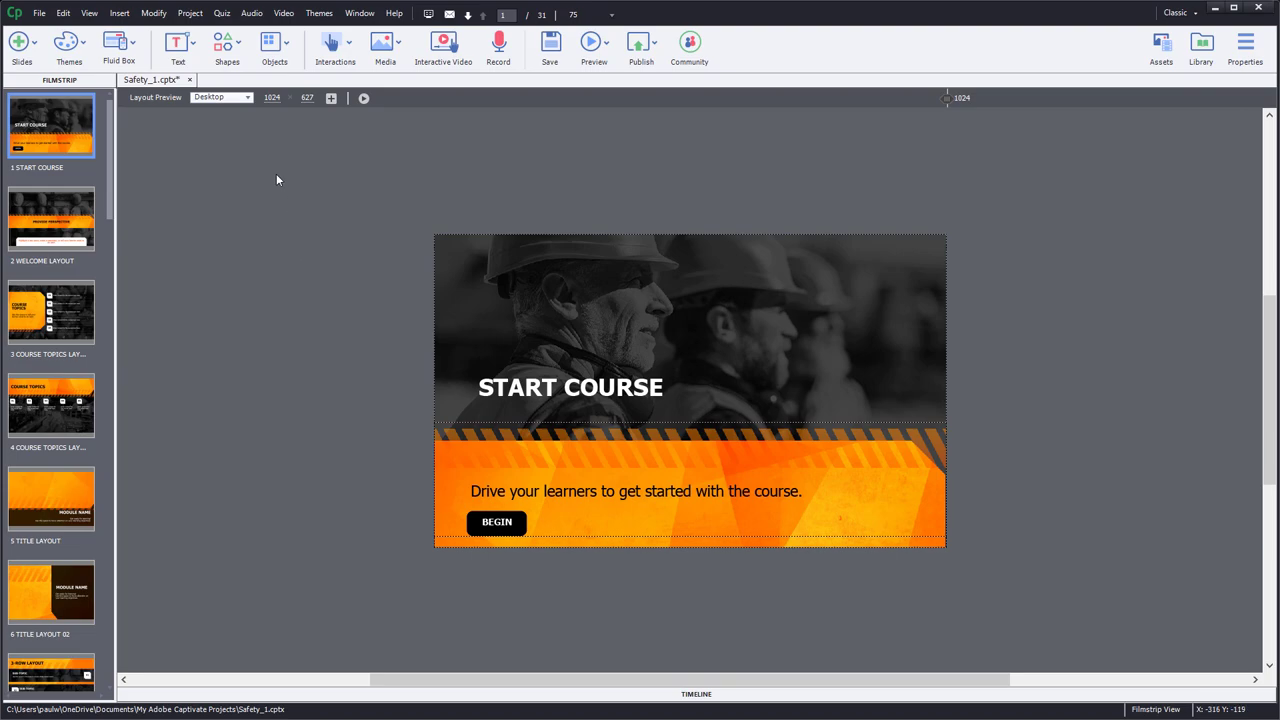
mouse_move(278, 126)
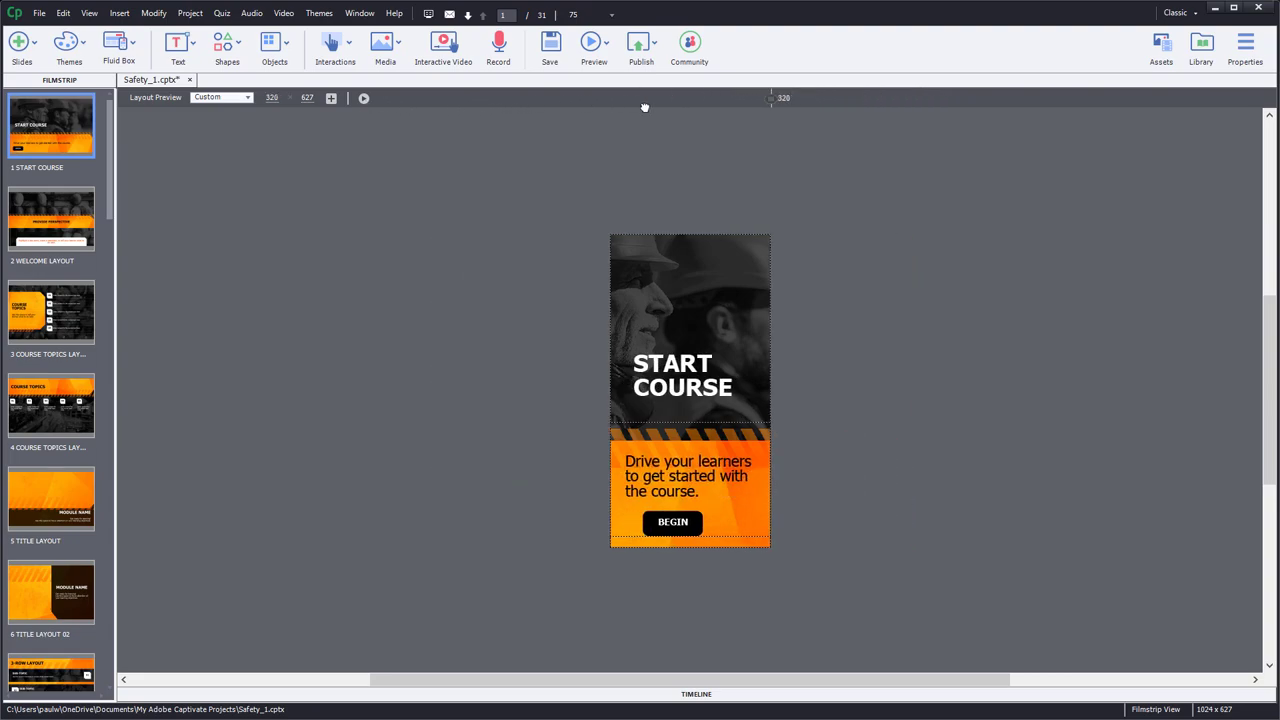
left_click(220, 96)
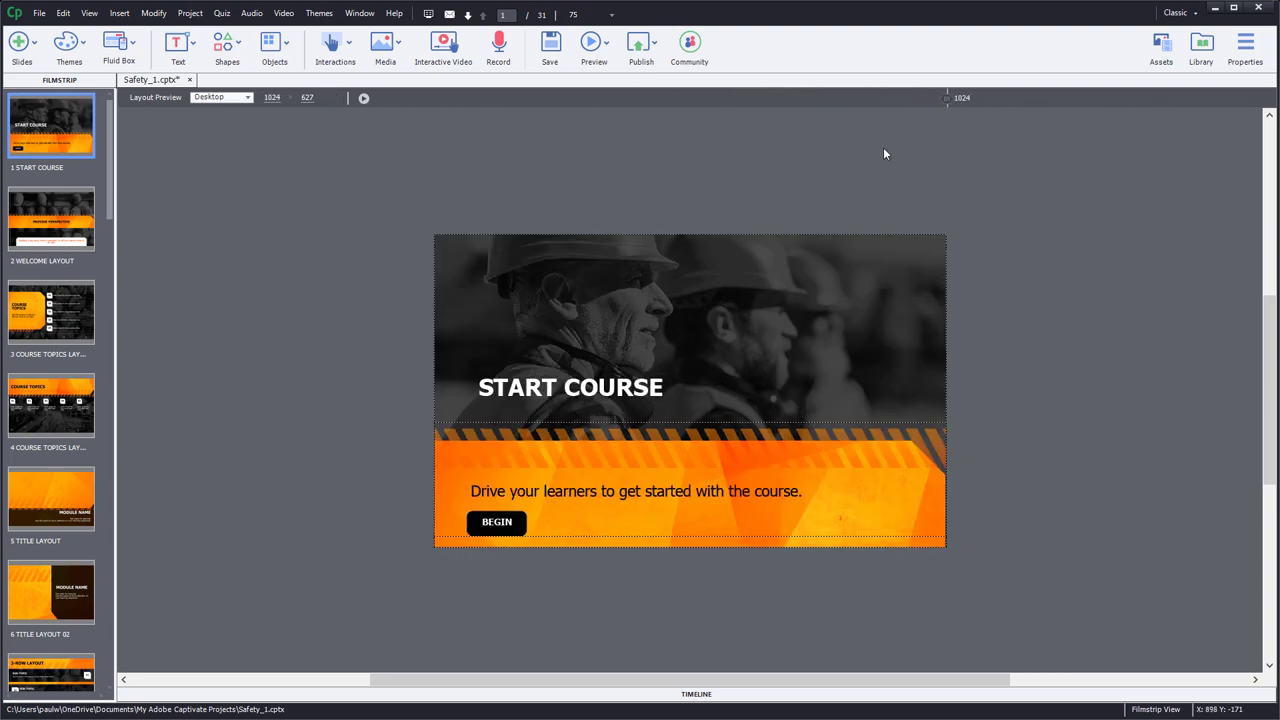
mouse_move(468, 126)
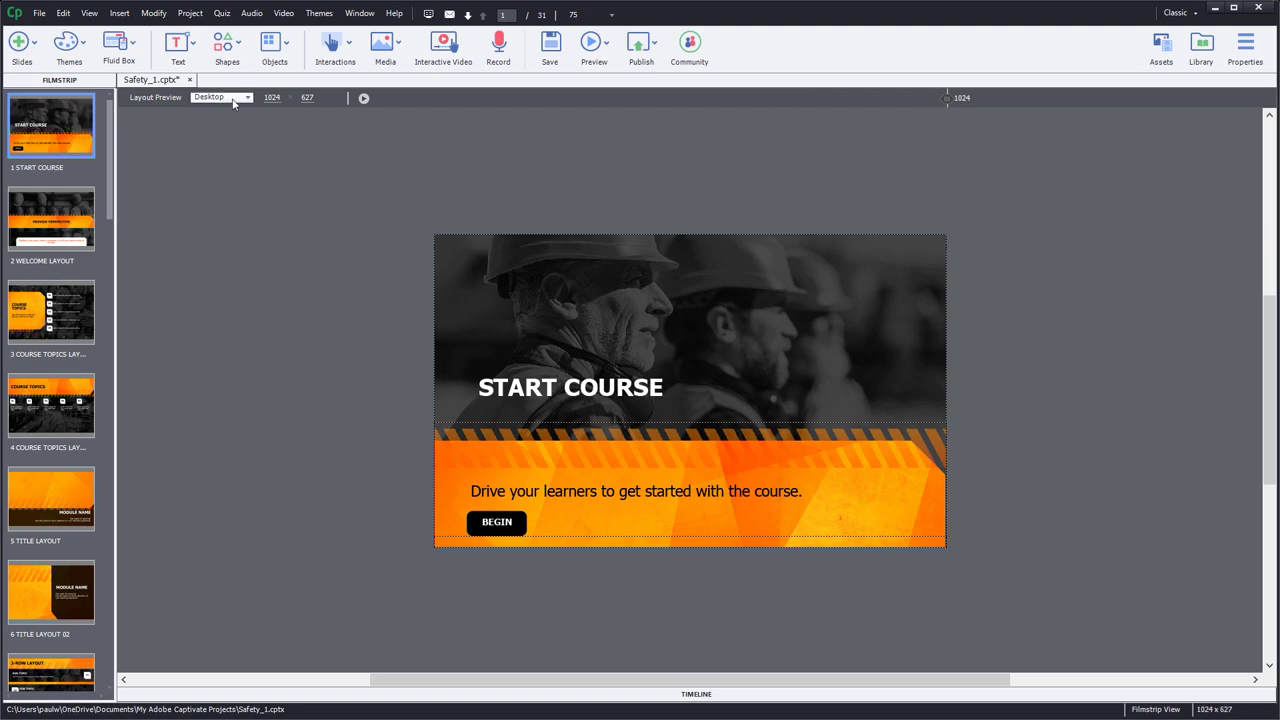
mouse_move(220, 96)
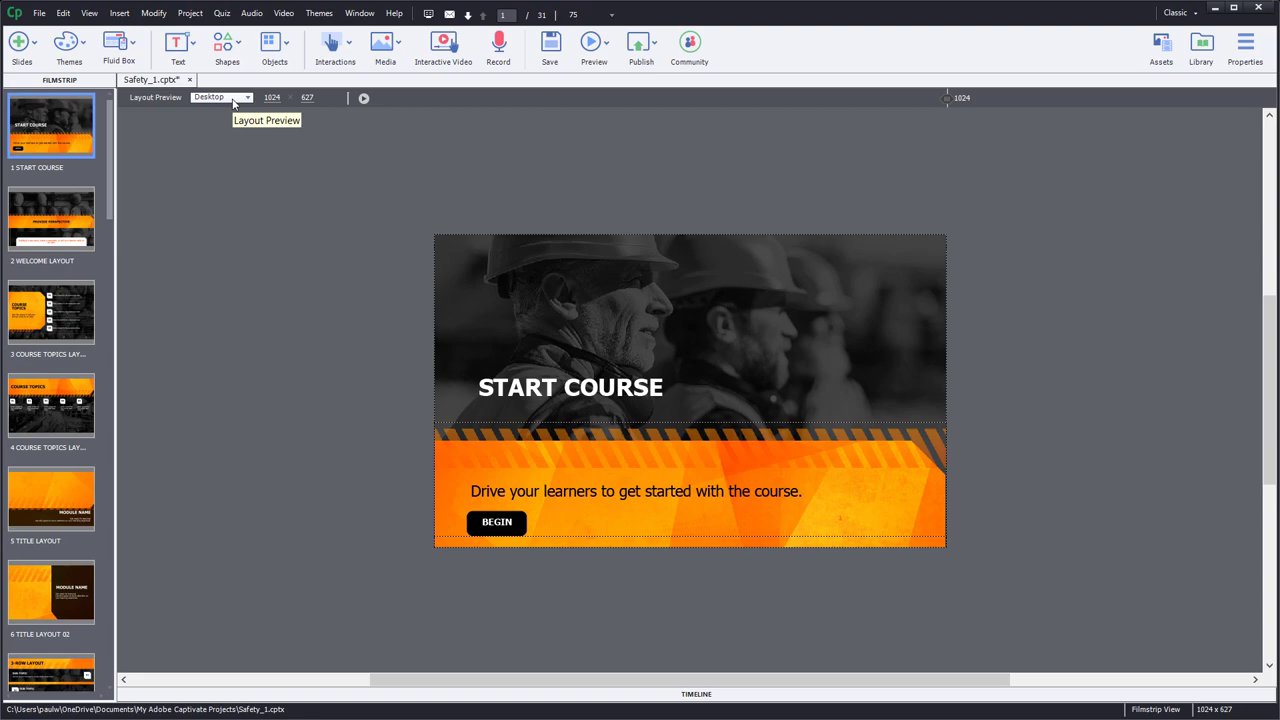
mouse_move(232, 104)
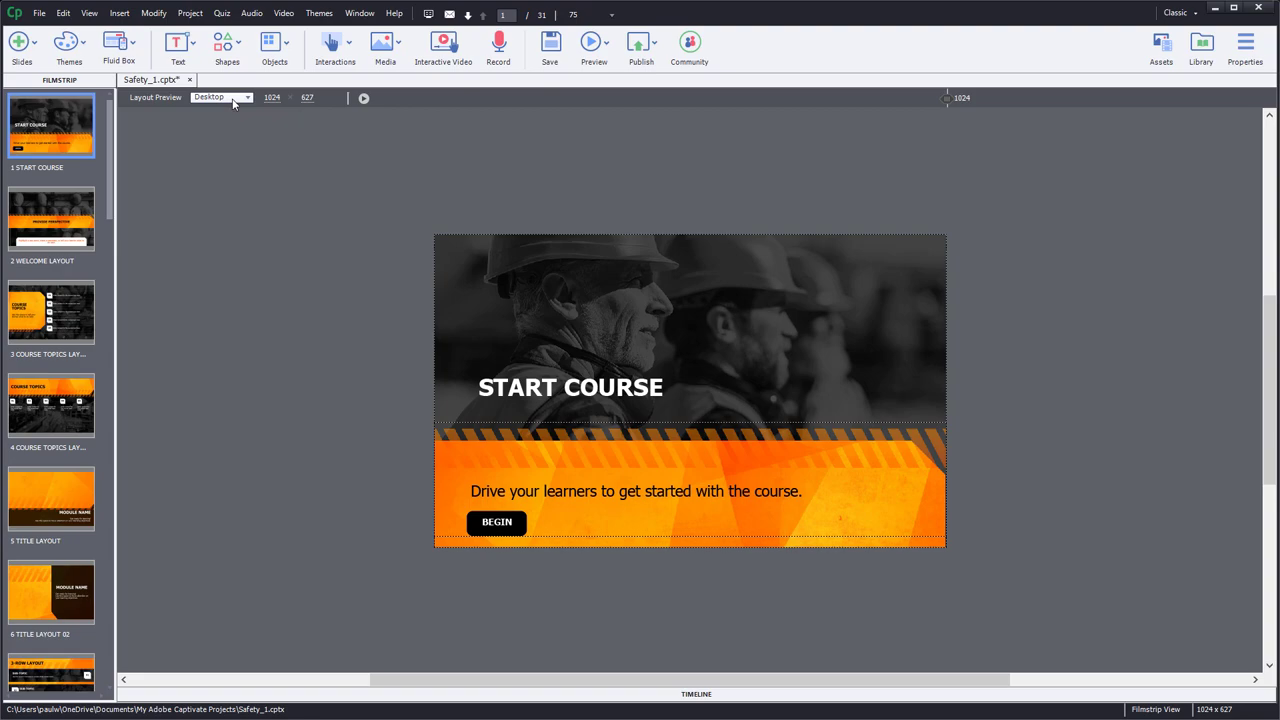
mouse_move(228, 108)
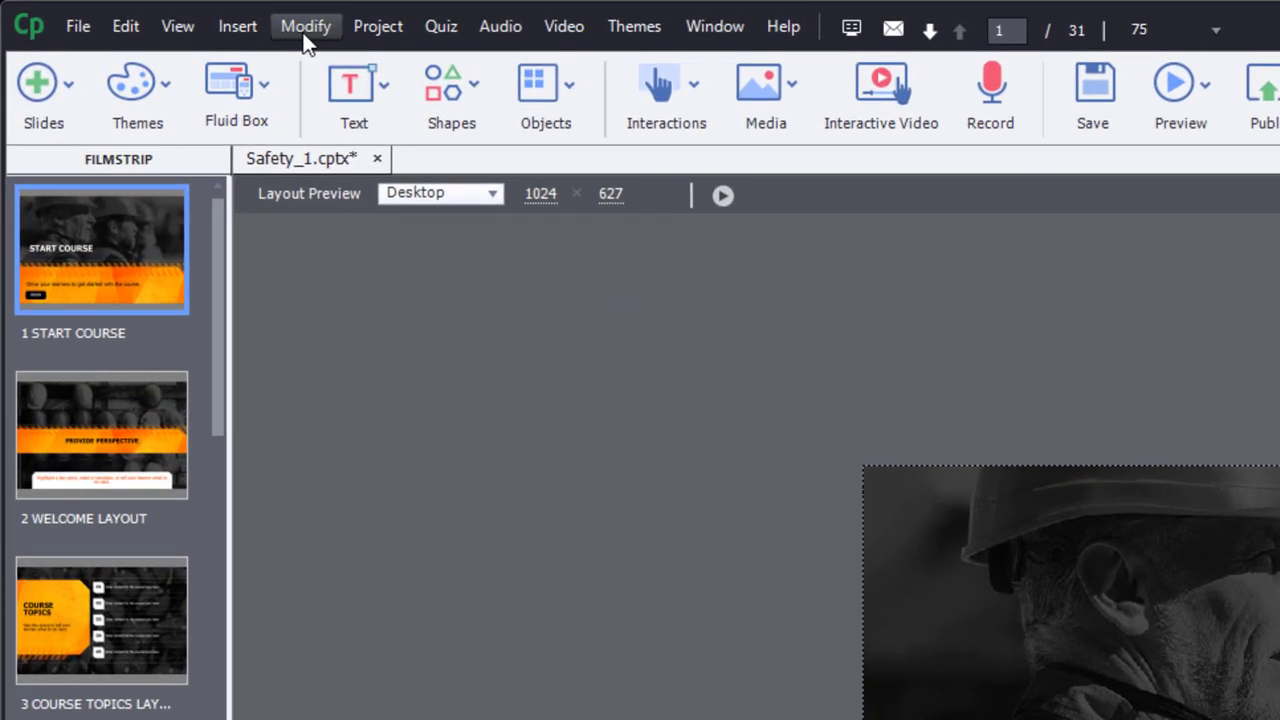
- Rescale the project to width 1440 with aspect ratio maintained, giving 1440 x 882
left_click(304, 26)
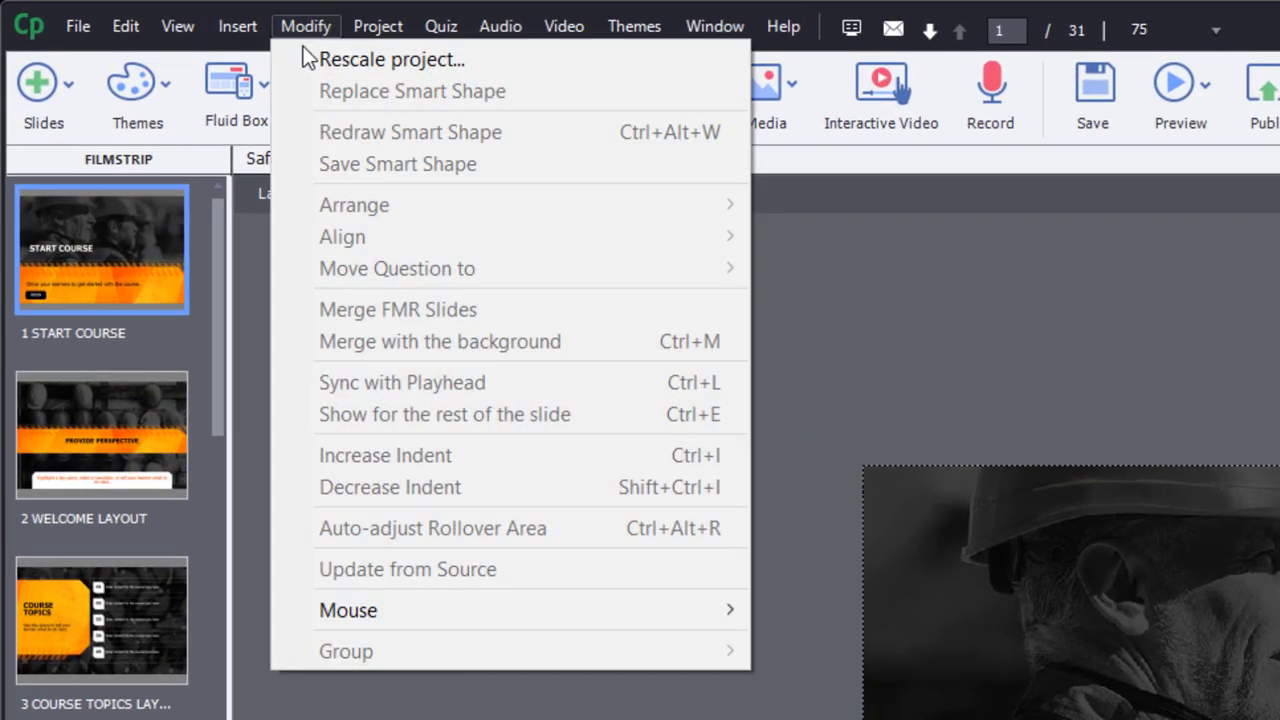
left_click(390, 60)
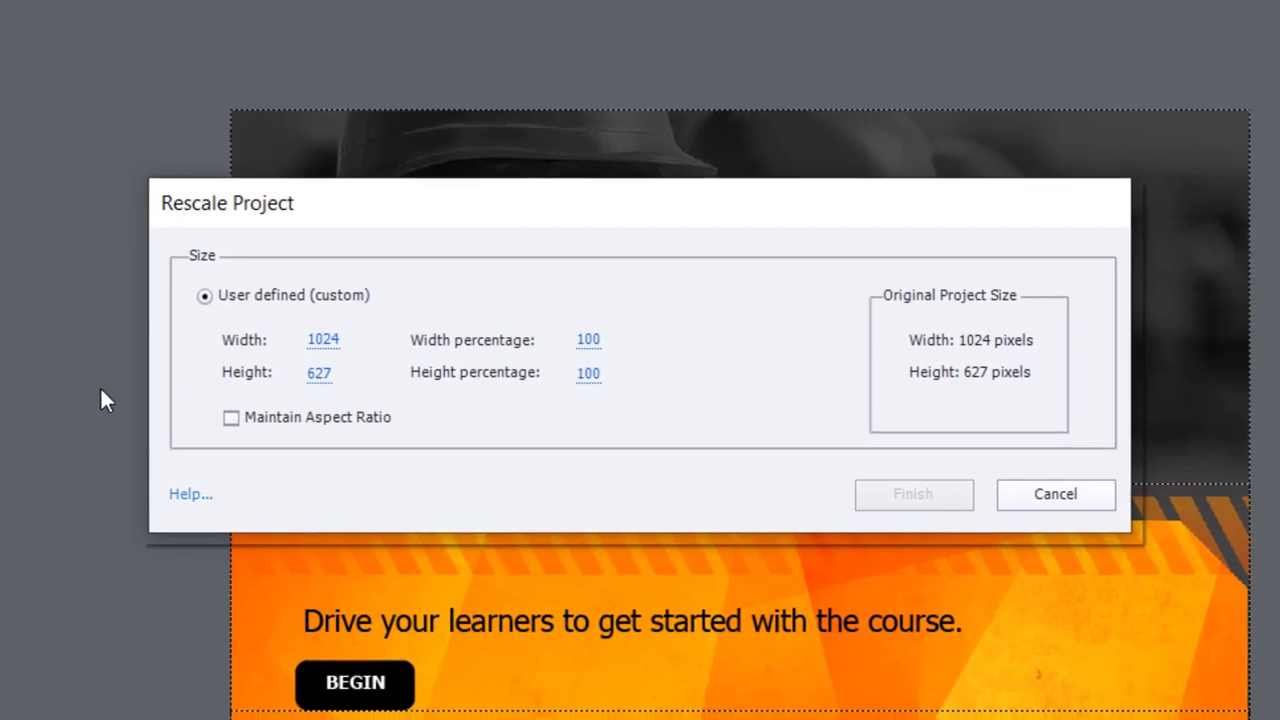
mouse_move(348, 420)
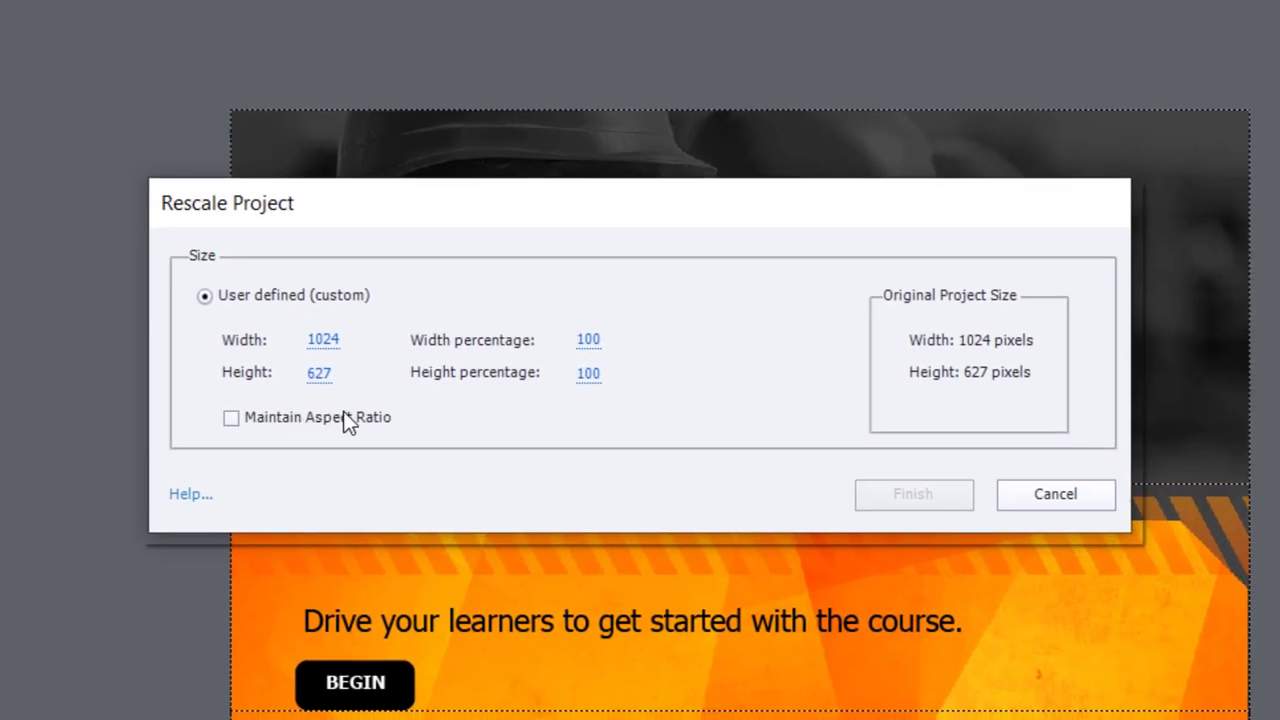
mouse_move(308, 384)
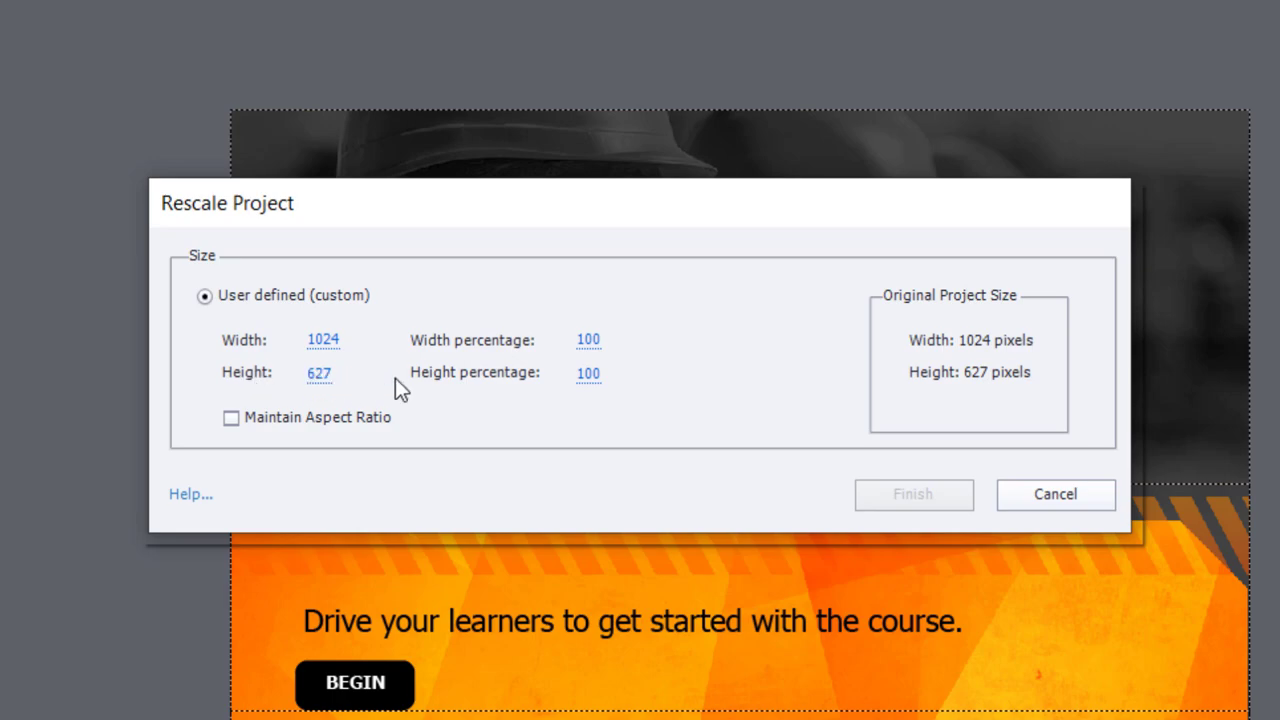
mouse_move(296, 436)
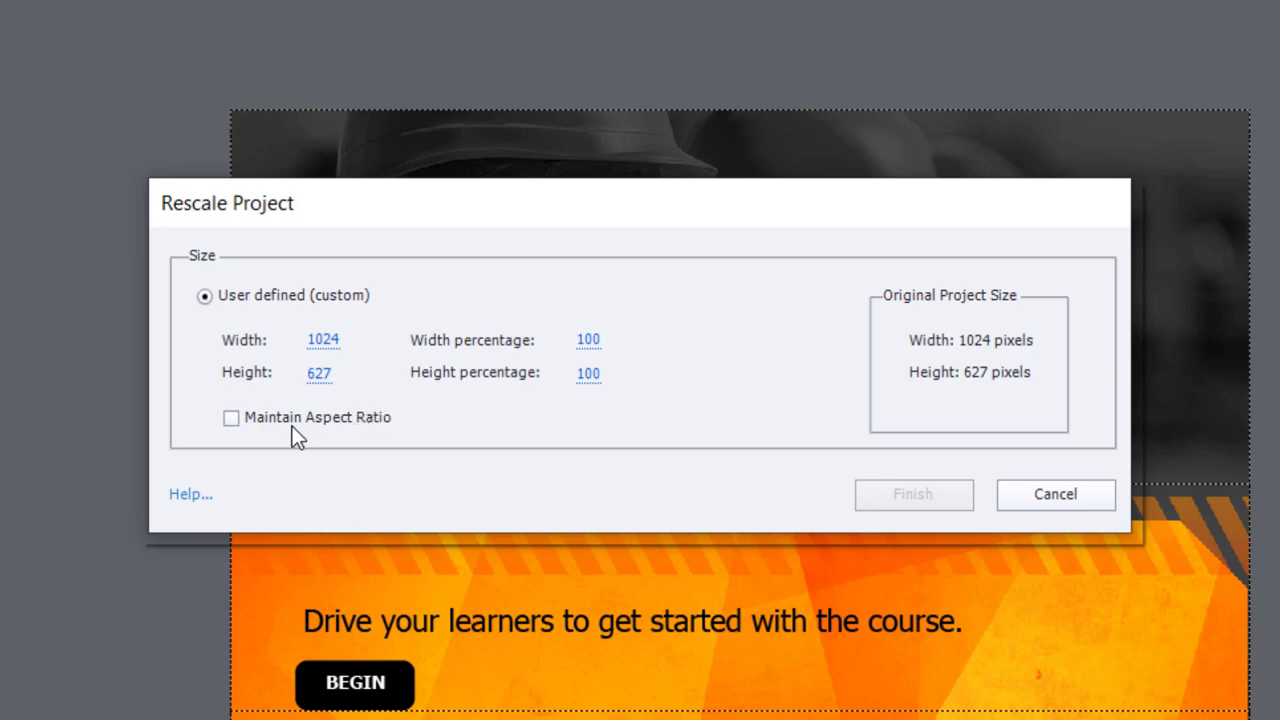
left_click(232, 418)
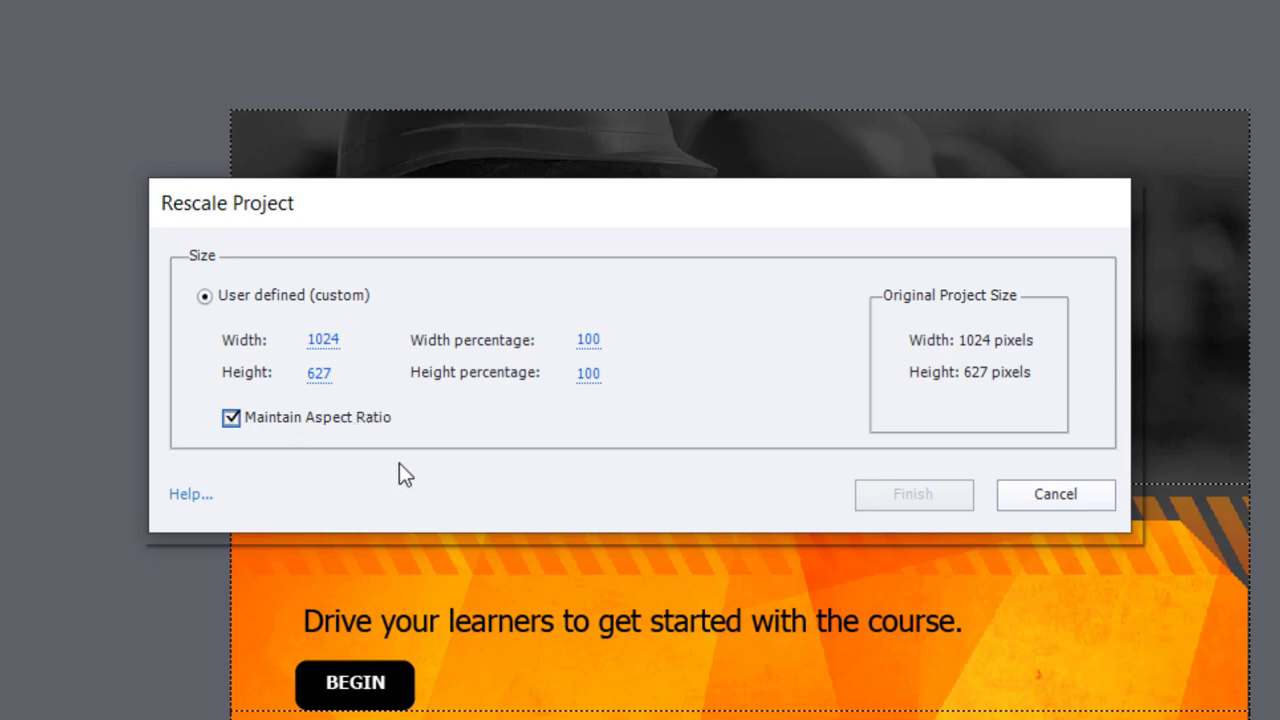
mouse_move(1256, 122)
type("1280")
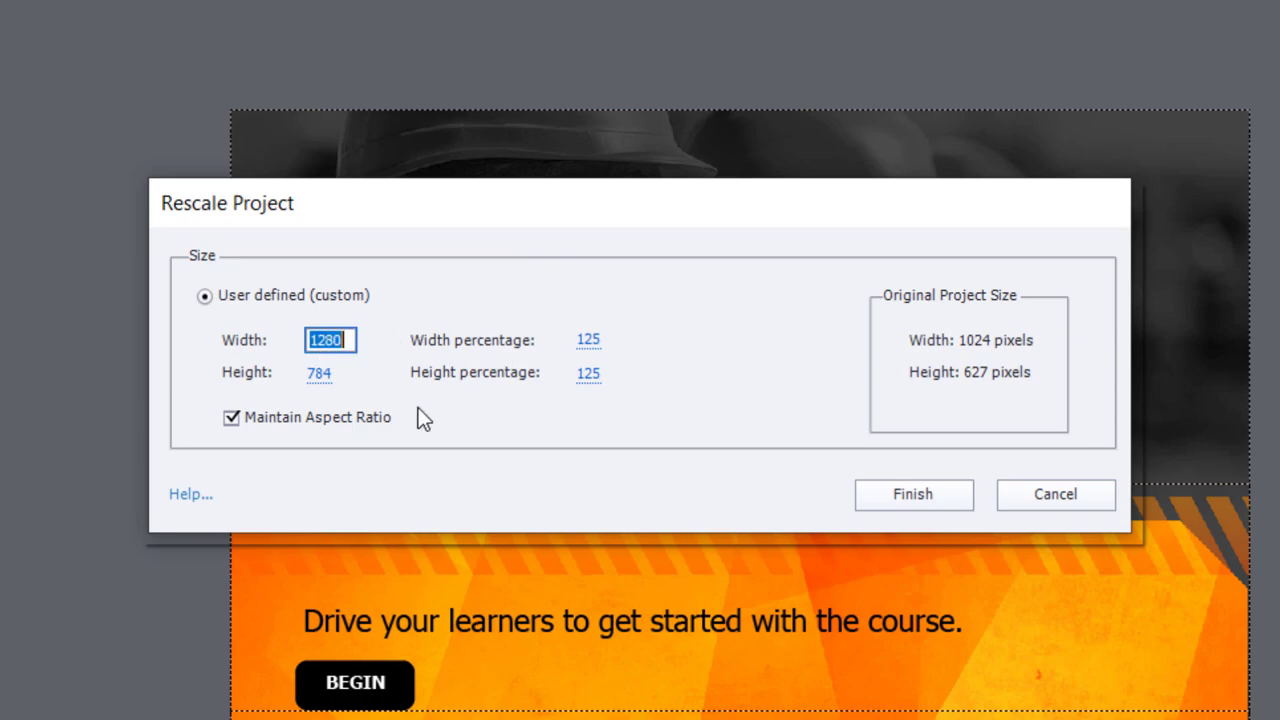
type("1440")
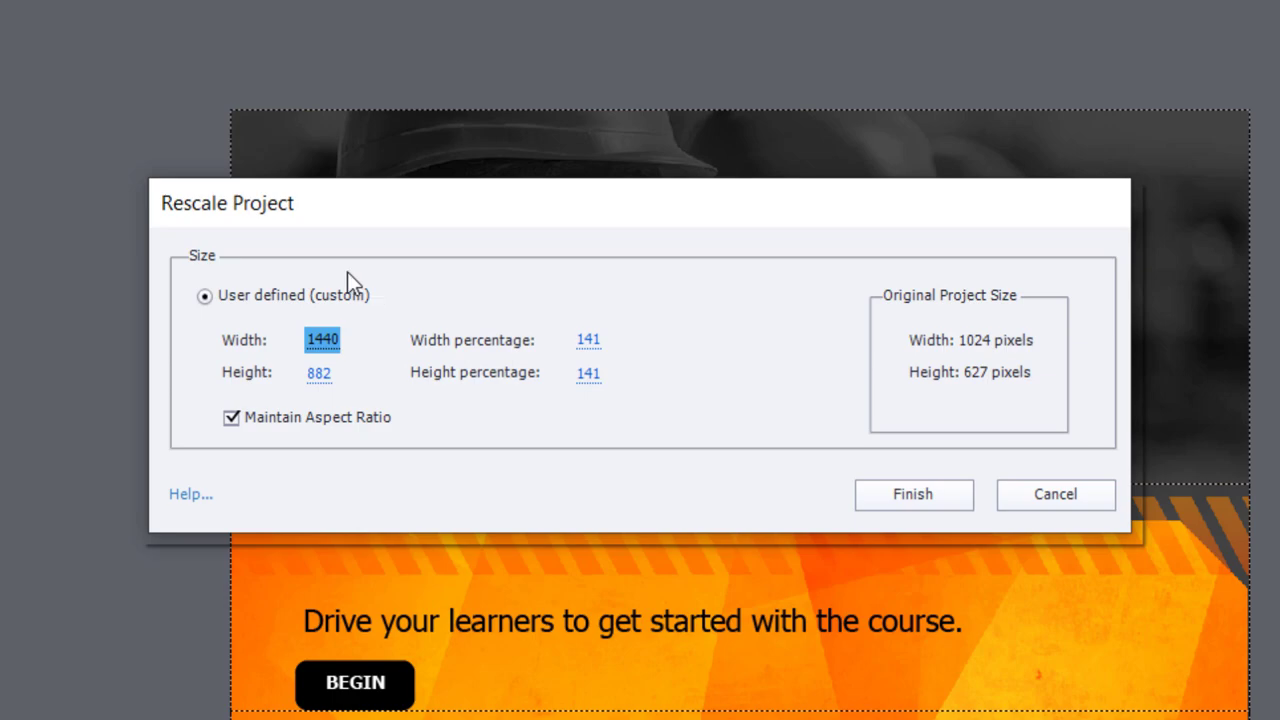
left_click(912, 494)
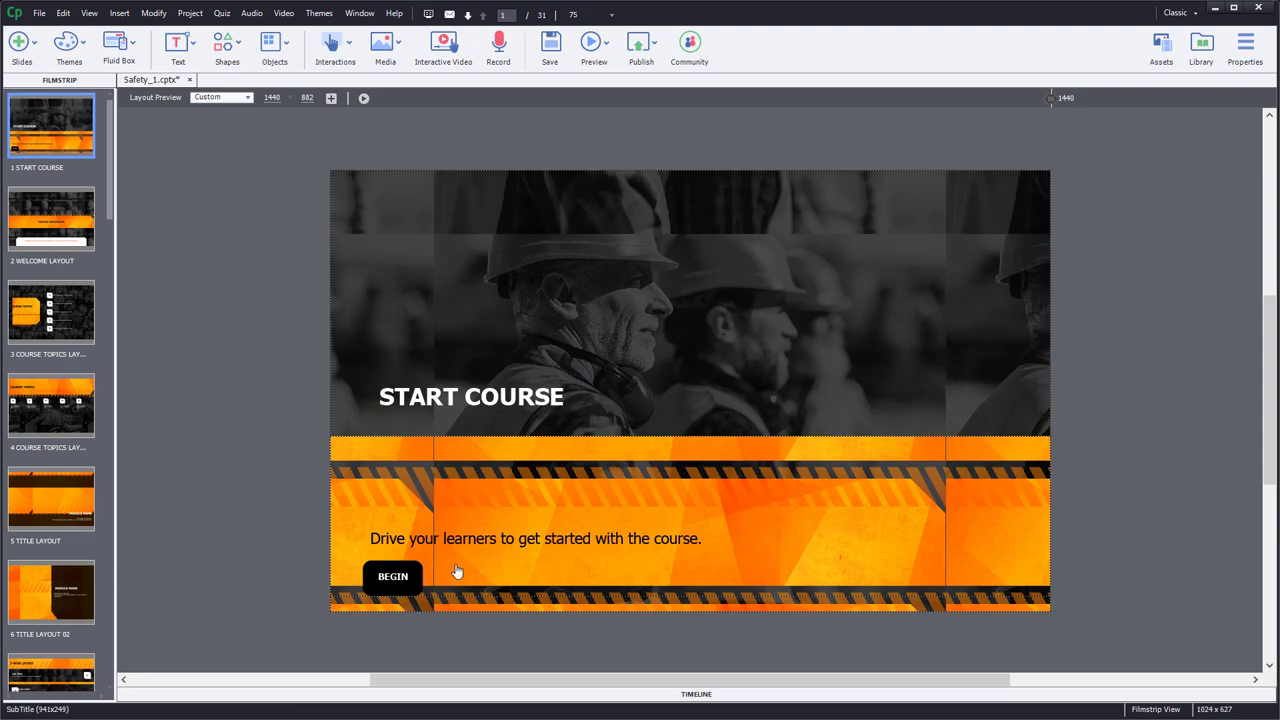
mouse_move(312, 178)
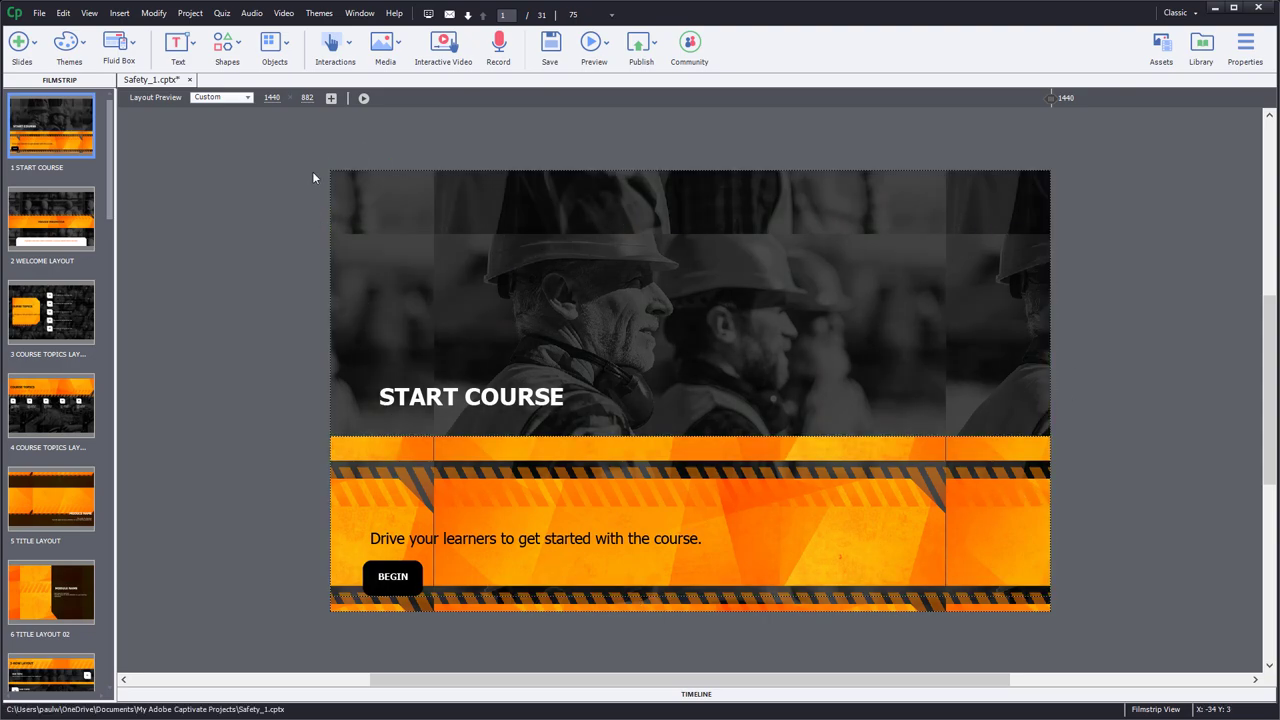
mouse_move(584, 198)
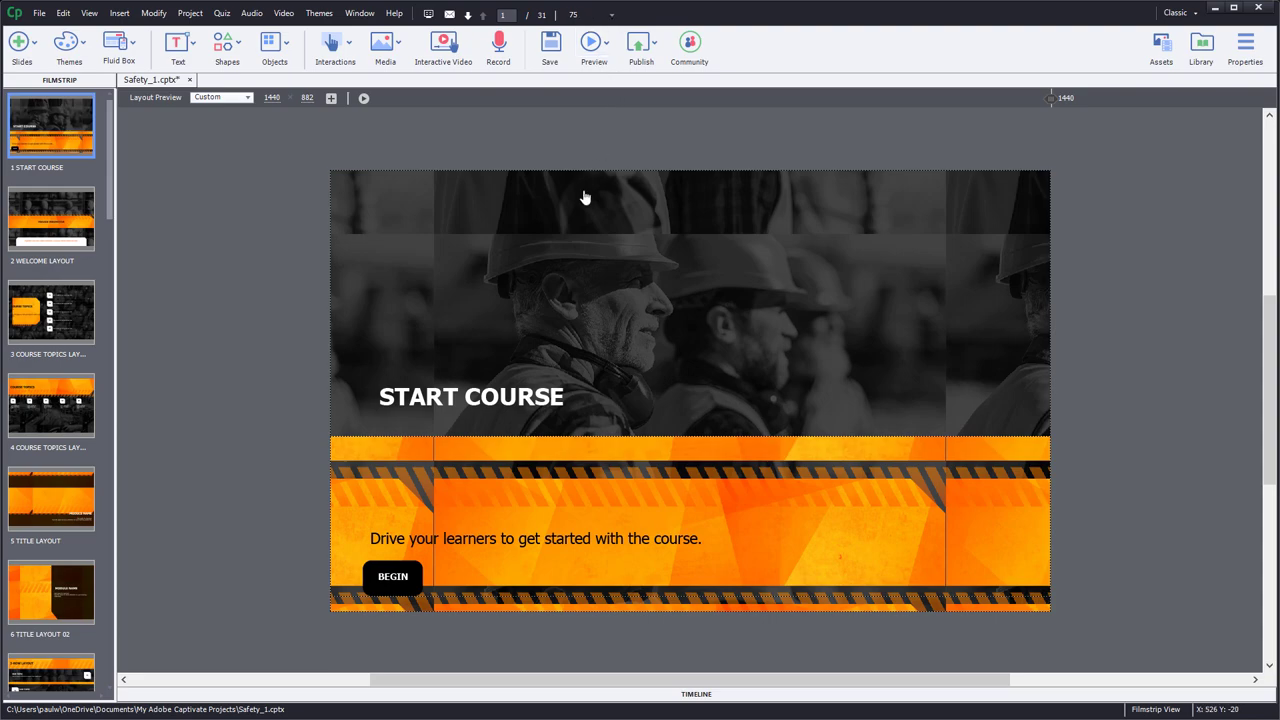
mouse_move(572, 248)
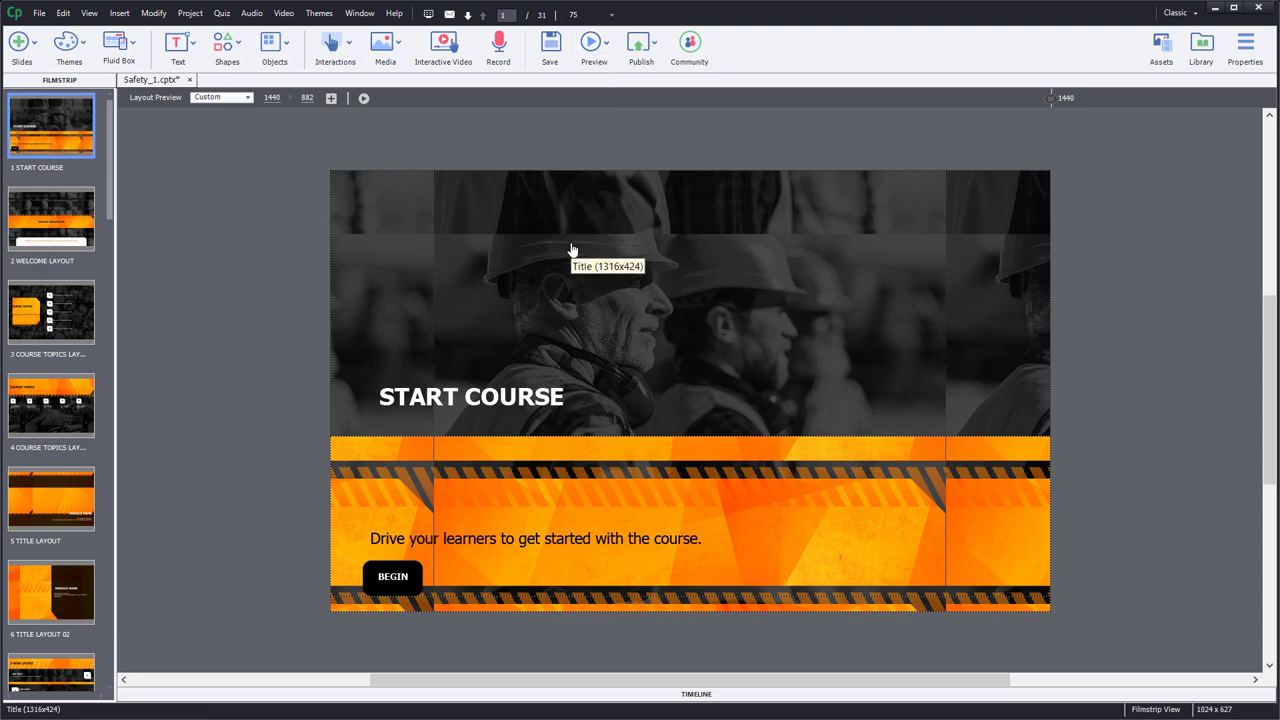
mouse_move(616, 180)
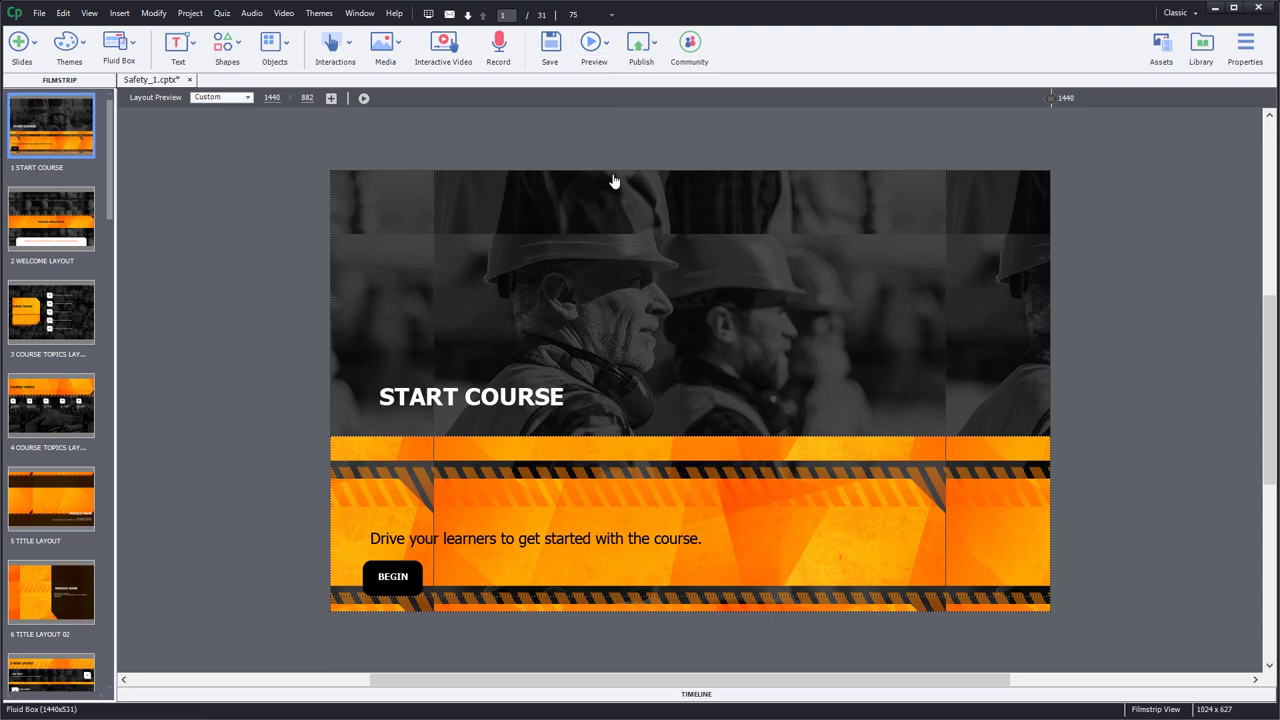
- Publish for Devices as HTML5 and choose Yes to view the finished output
left_click(640, 48)
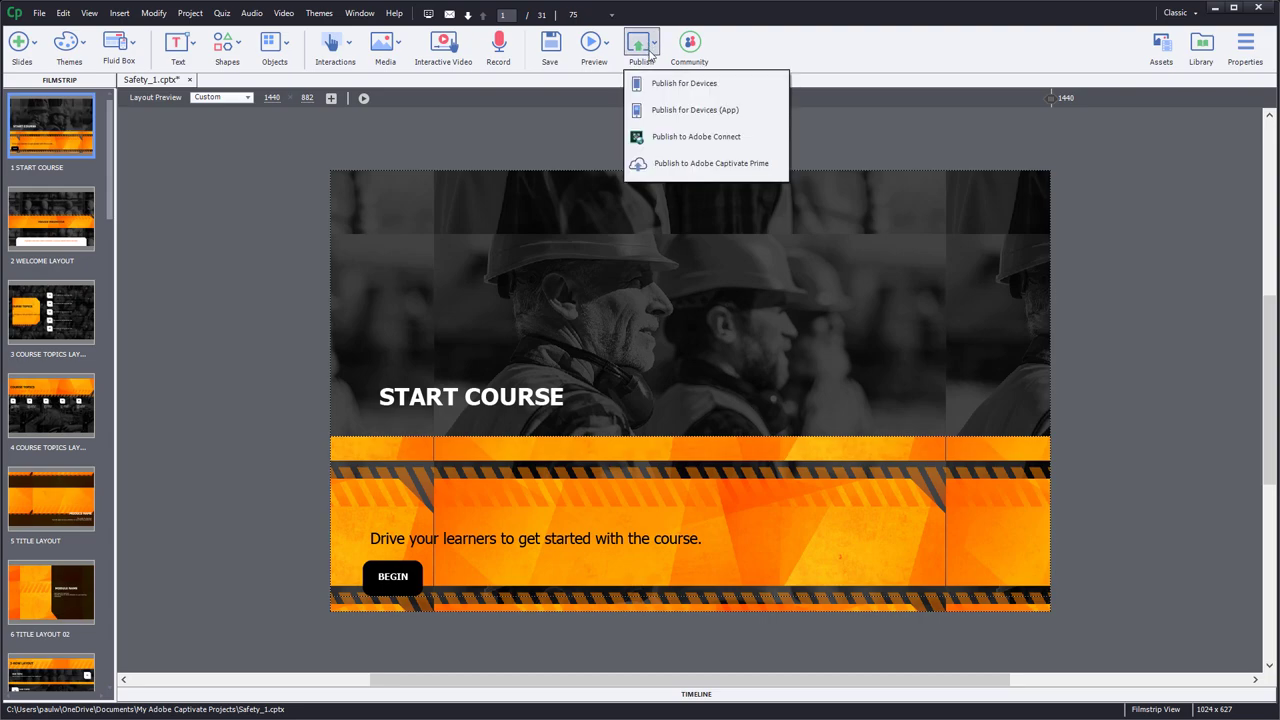
left_click(684, 84)
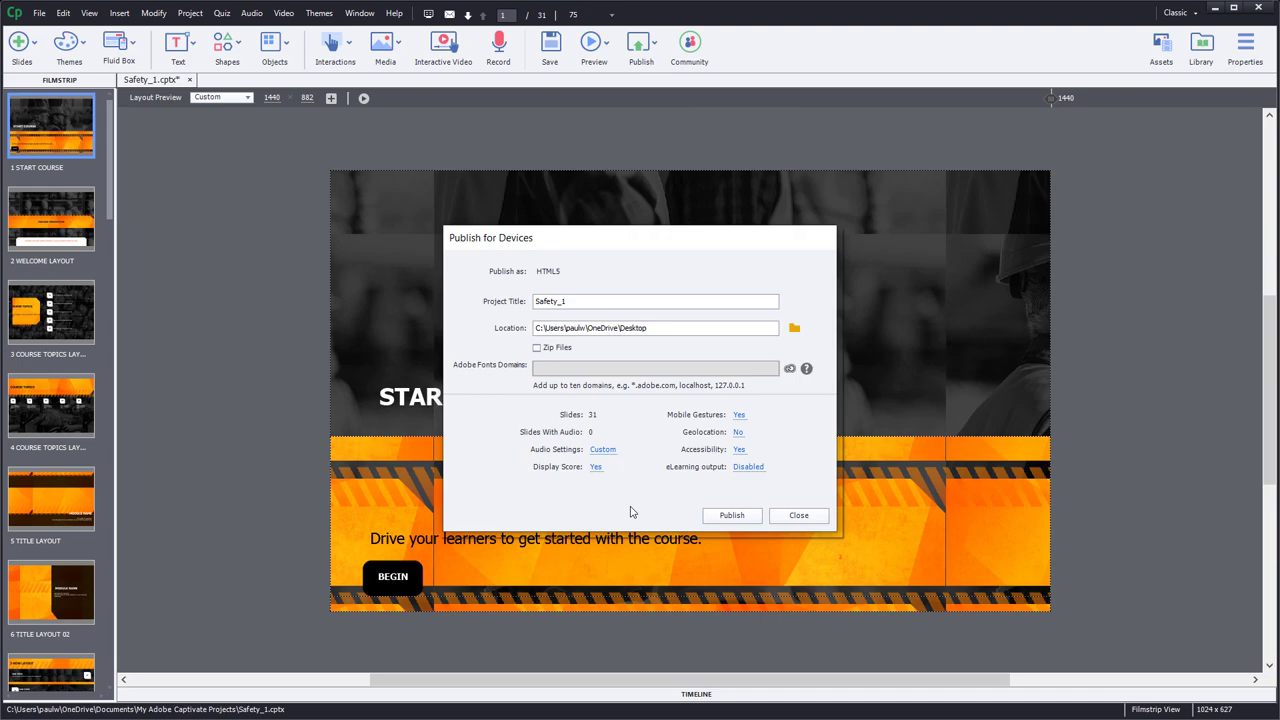
mouse_move(668, 444)
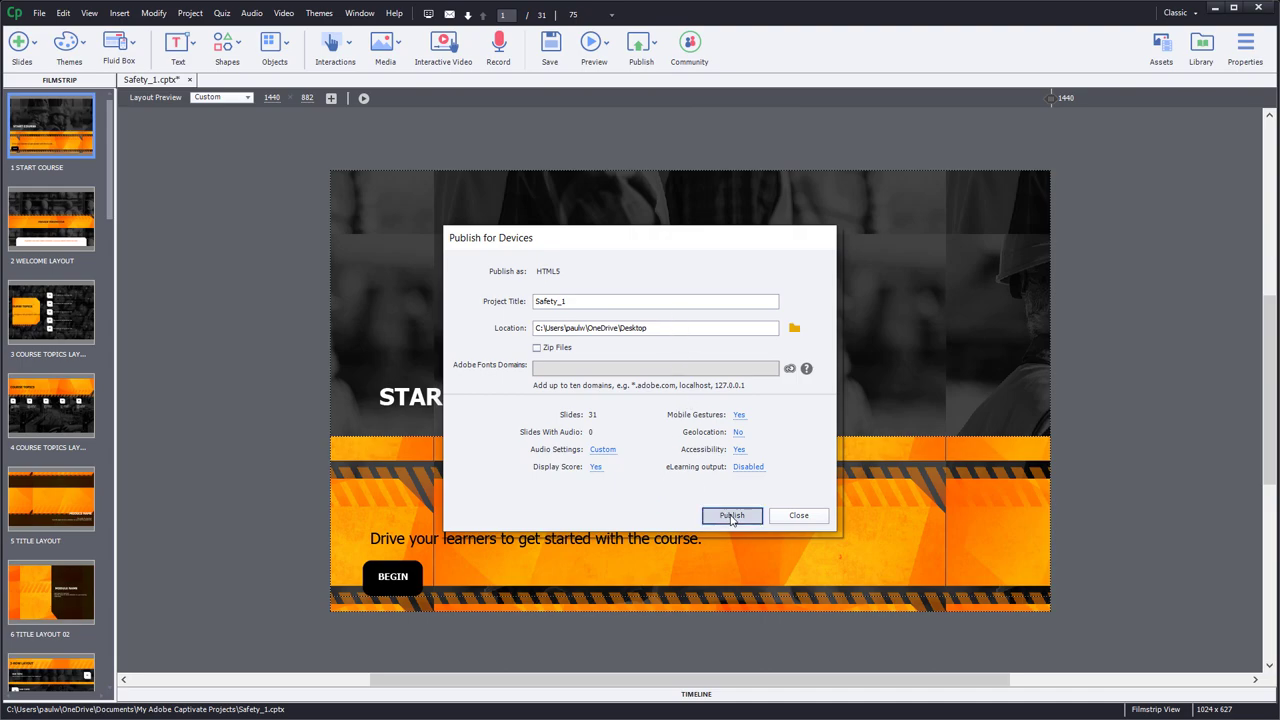
left_click(732, 516)
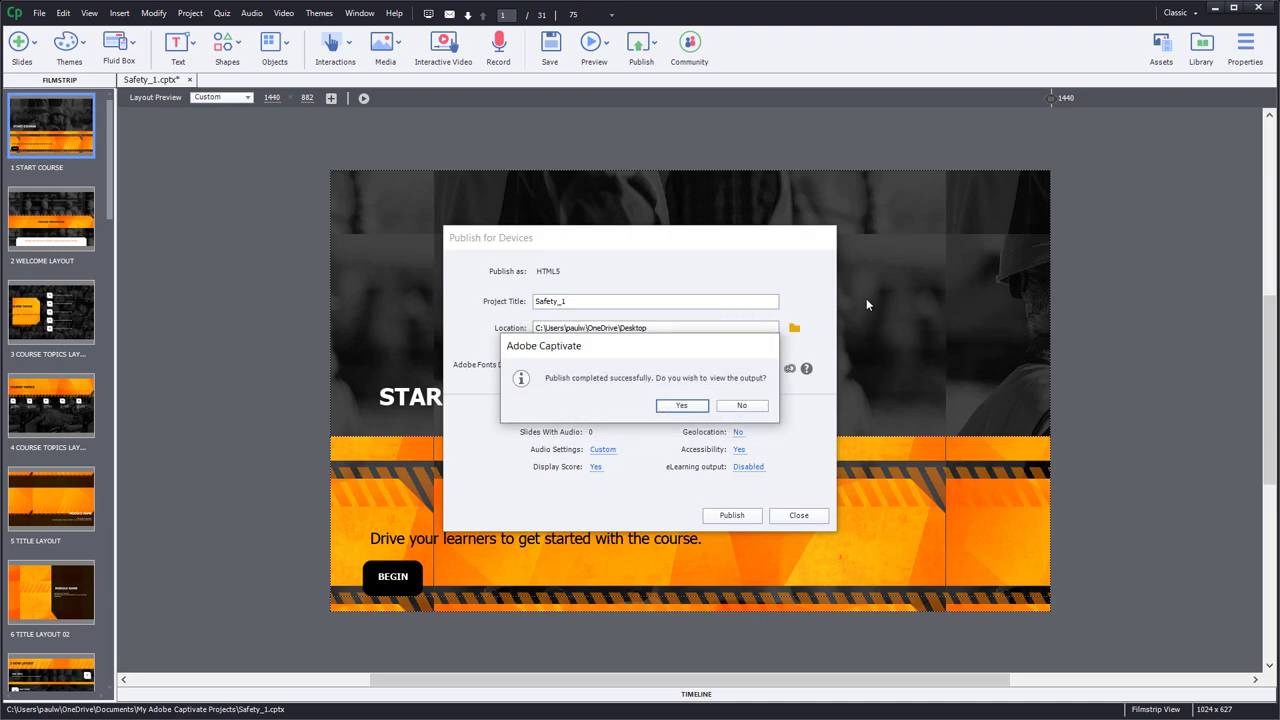
mouse_move(688, 394)
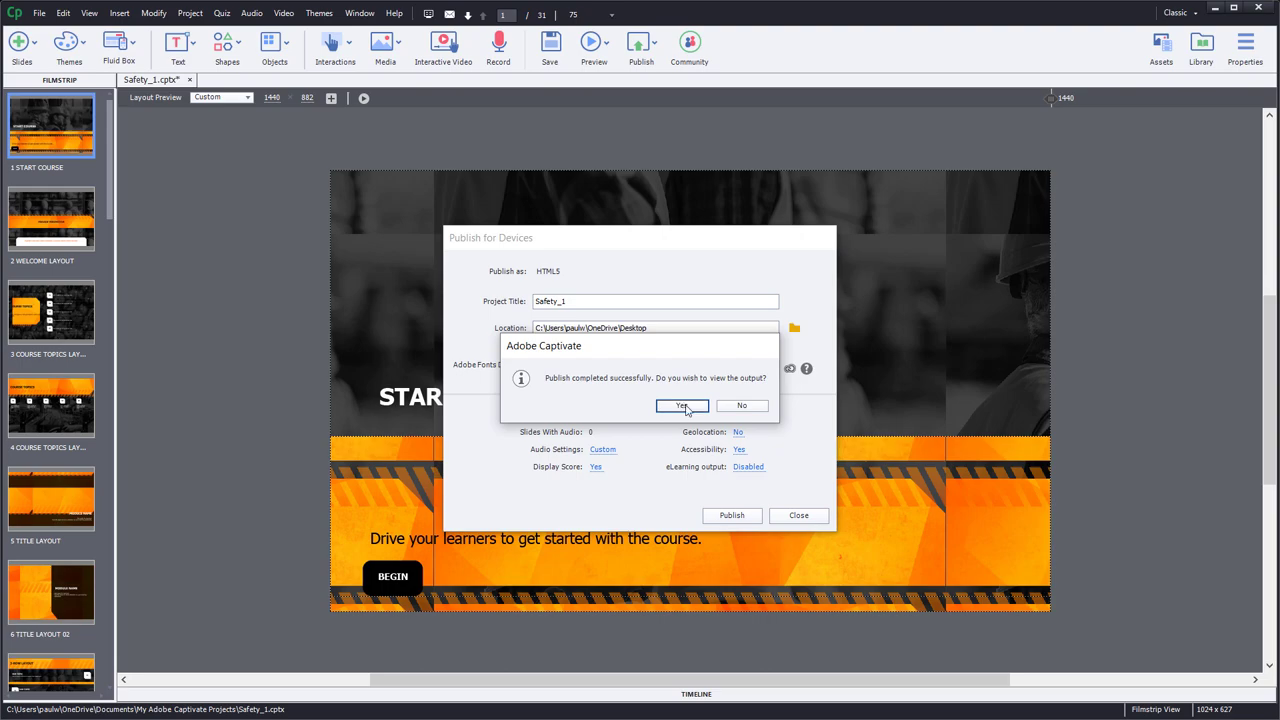
left_click(682, 404)
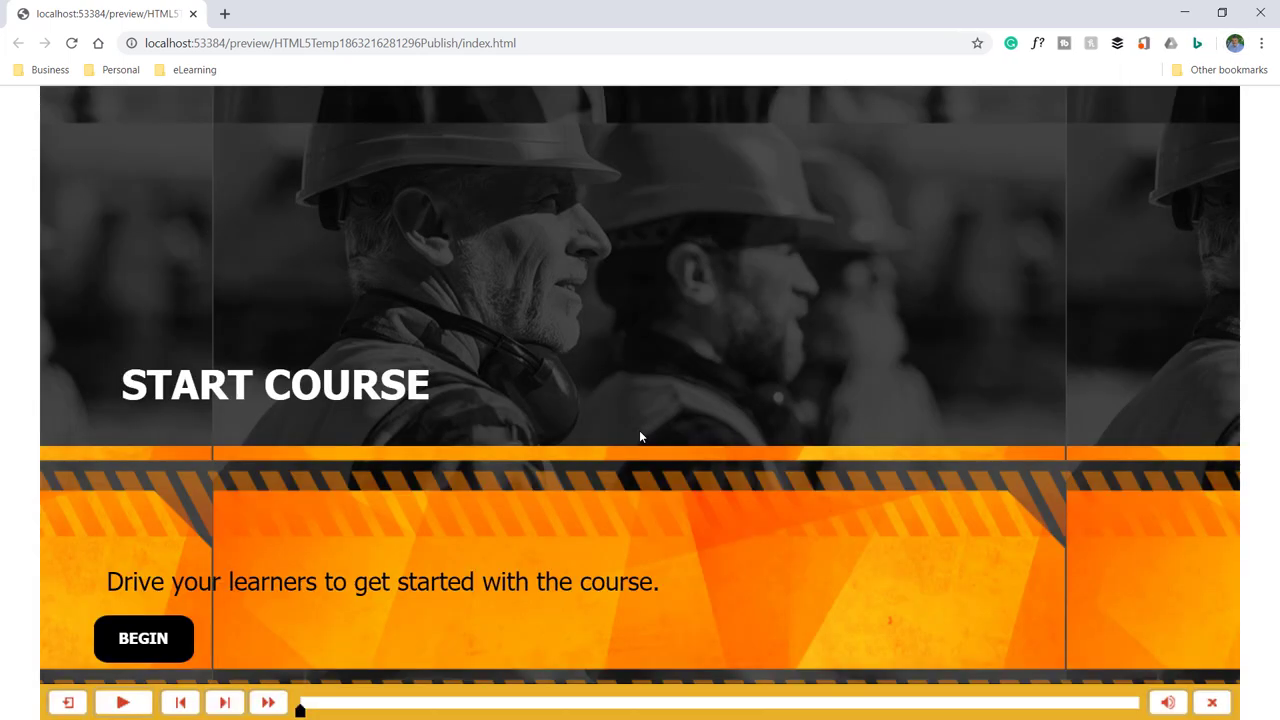
mouse_move(96, 380)
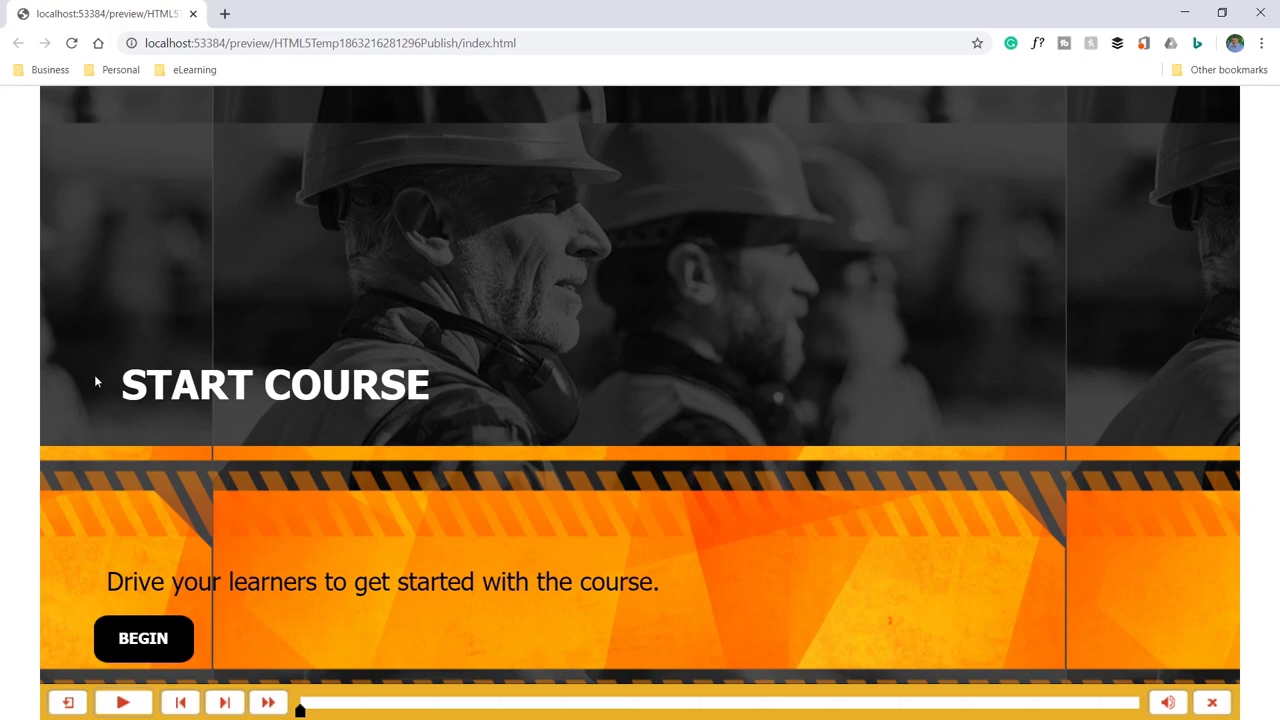
mouse_move(1168, 384)
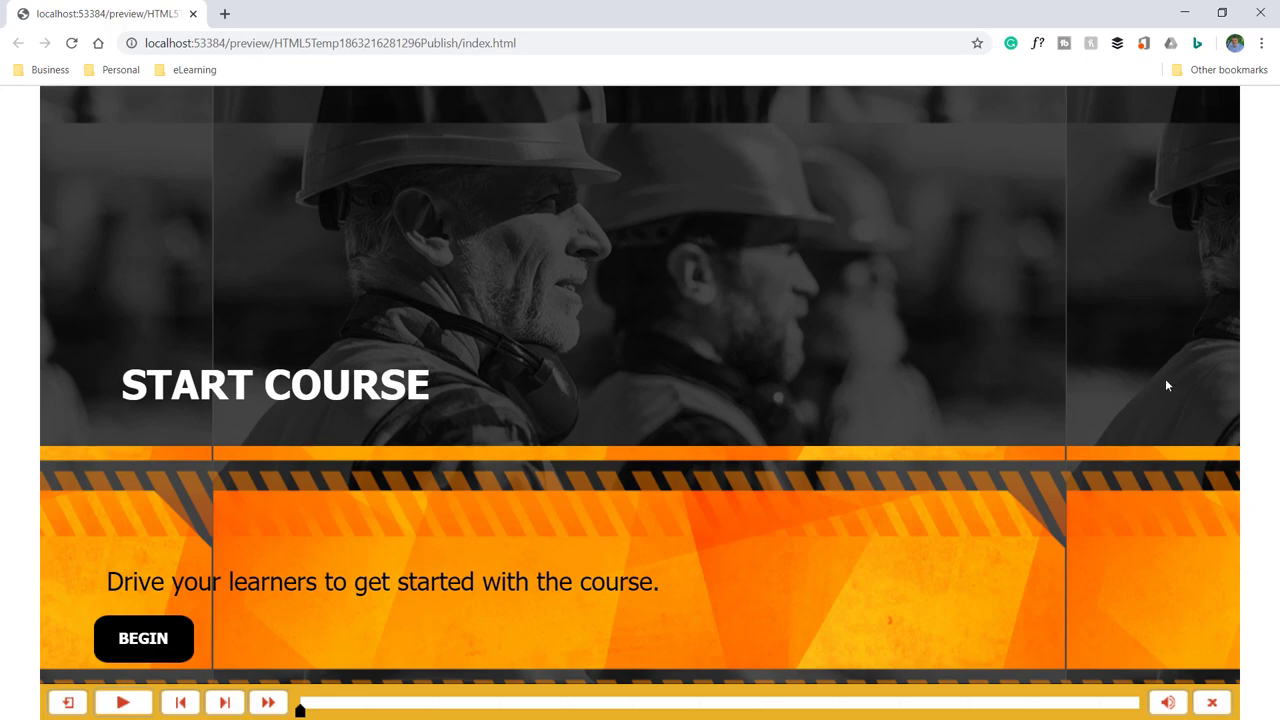
mouse_move(184, 544)
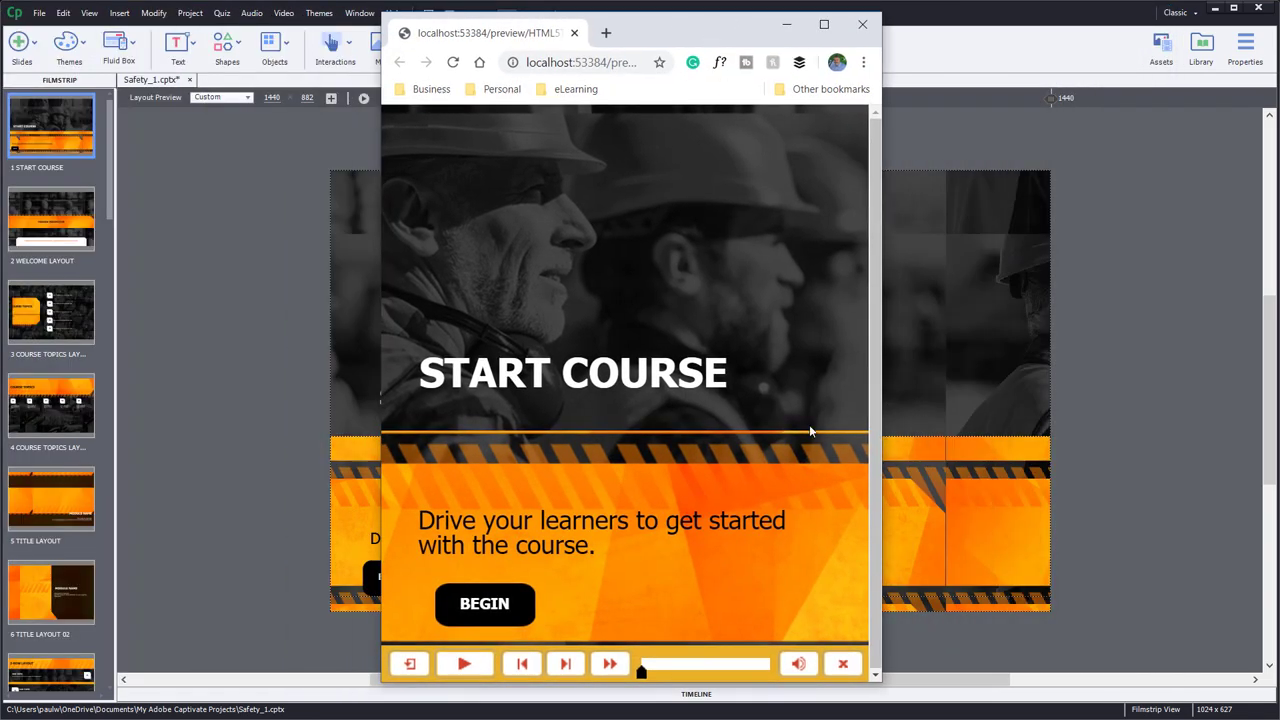
- Narrow the Chrome window so the Start Course slide reflows to the smaller width
left_click_drag(876, 684, 848, 630)
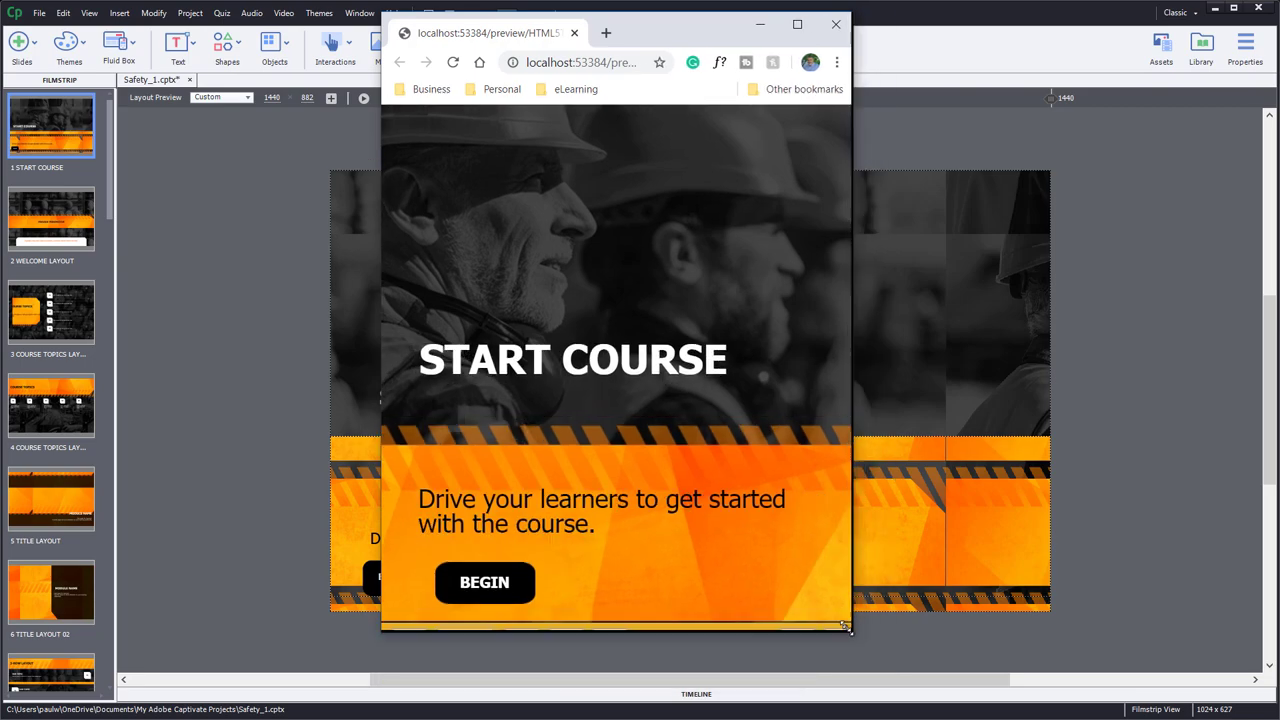